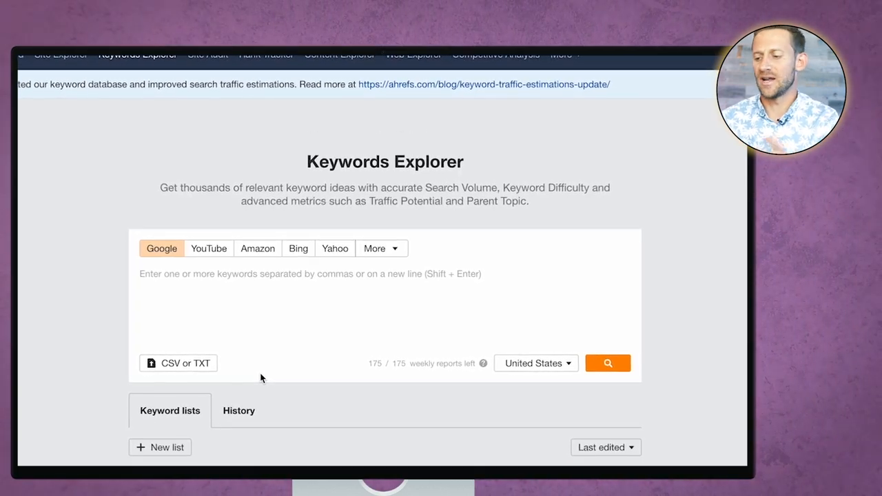
- Search 'make money' in Keywords Explorer and show its Matching terms keyword ideas
text(make m)
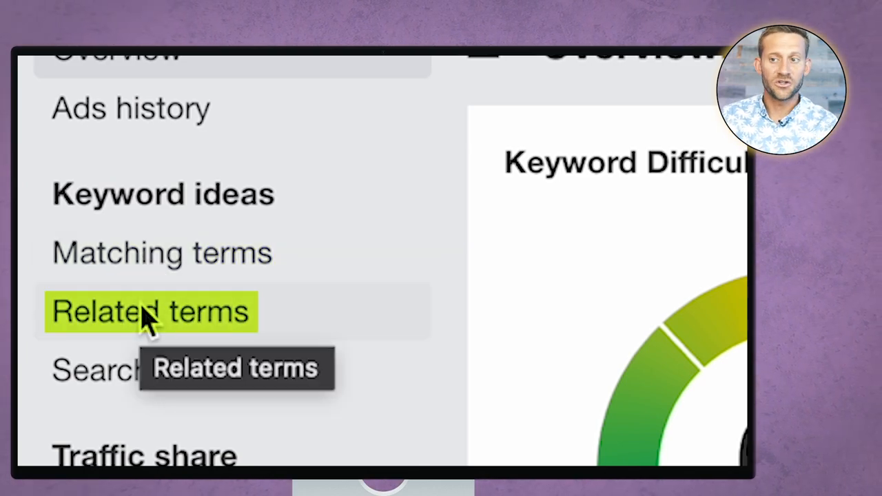
mouse_move(162, 253)
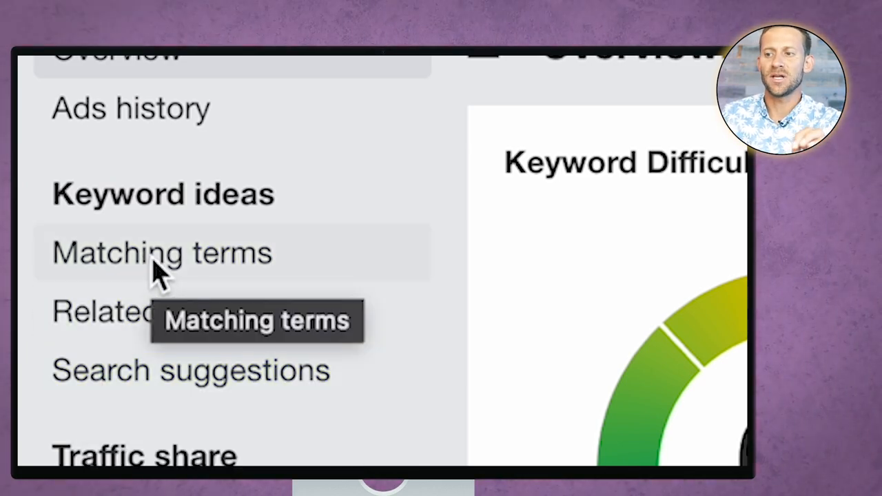
click(163, 252)
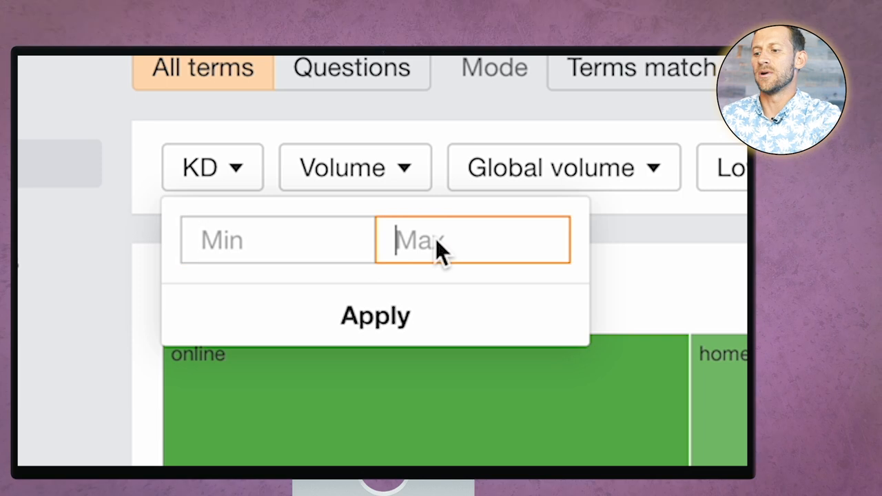
- Cap keyword difficulty at 40 for the matching terms and begin setting a minimum volume
text(40)
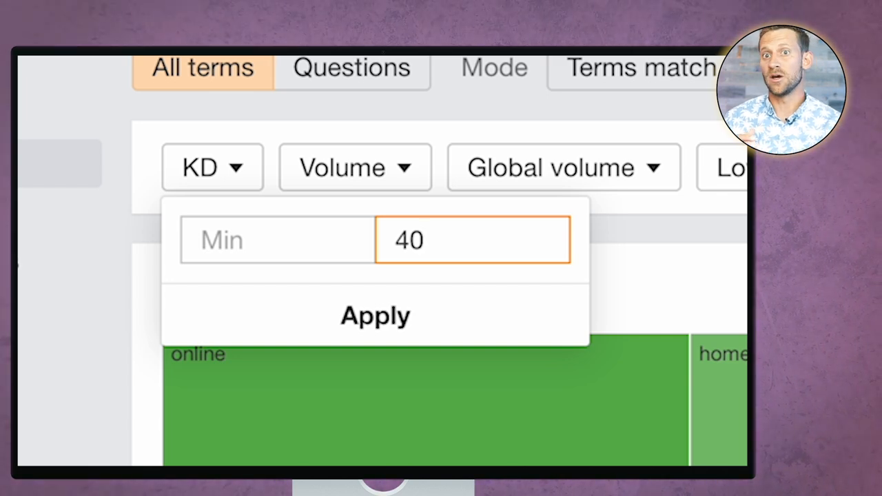
click(375, 316)
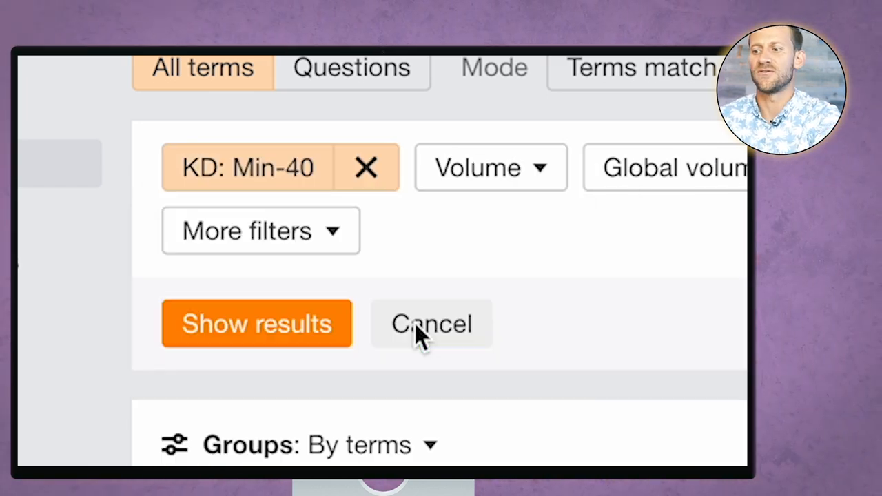
mouse_move(414, 110)
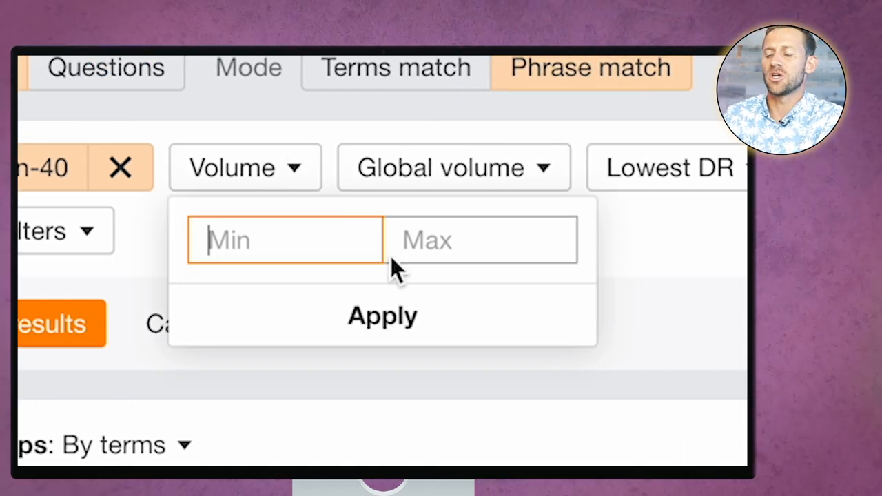
click(382, 316)
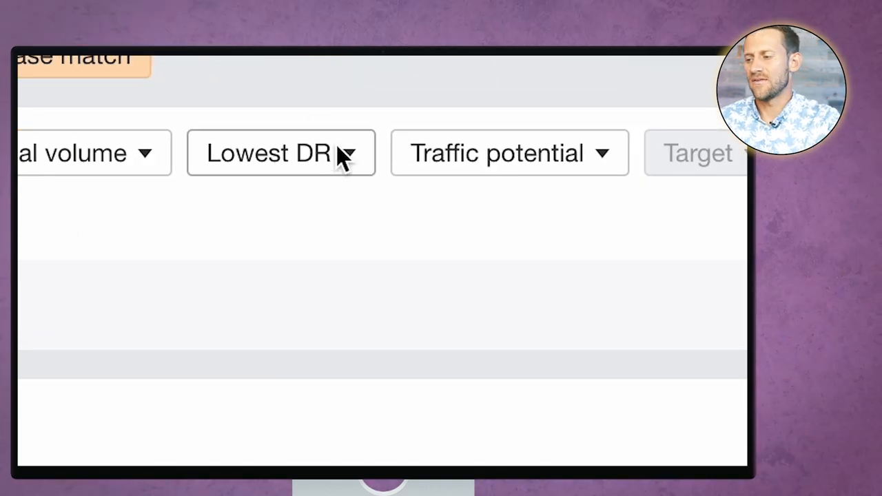
- Filter to lowest DR up to 40 ranking in top 10 and start a minimum word count of 3
click(280, 152)
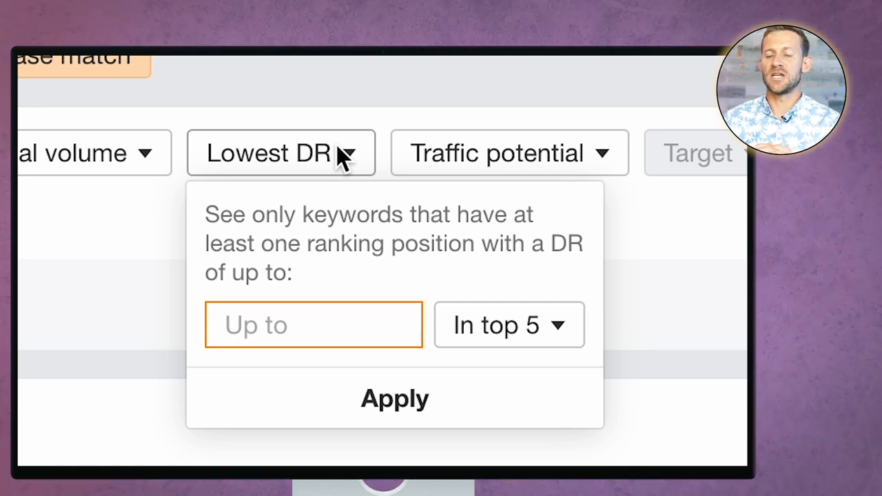
click(314, 325)
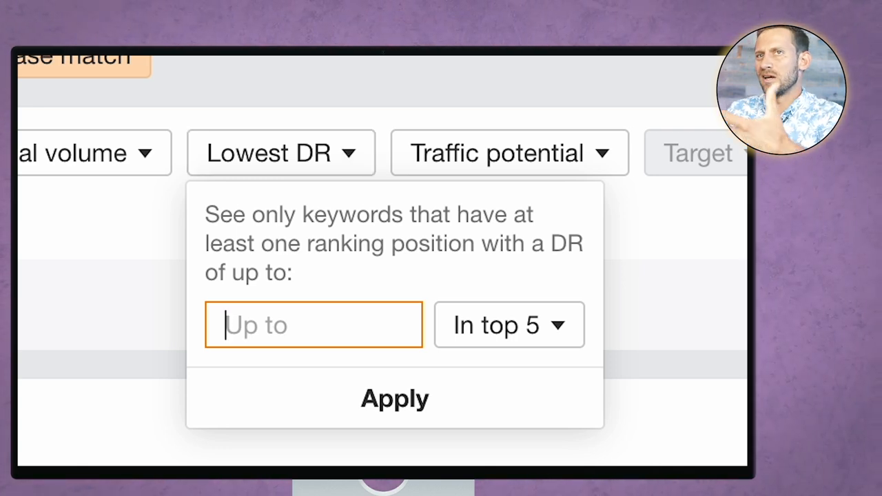
text(40)
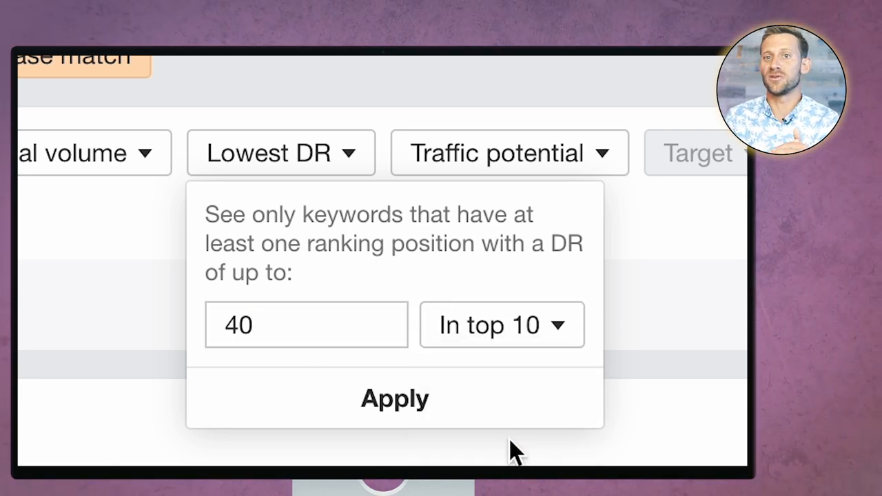
click(394, 398)
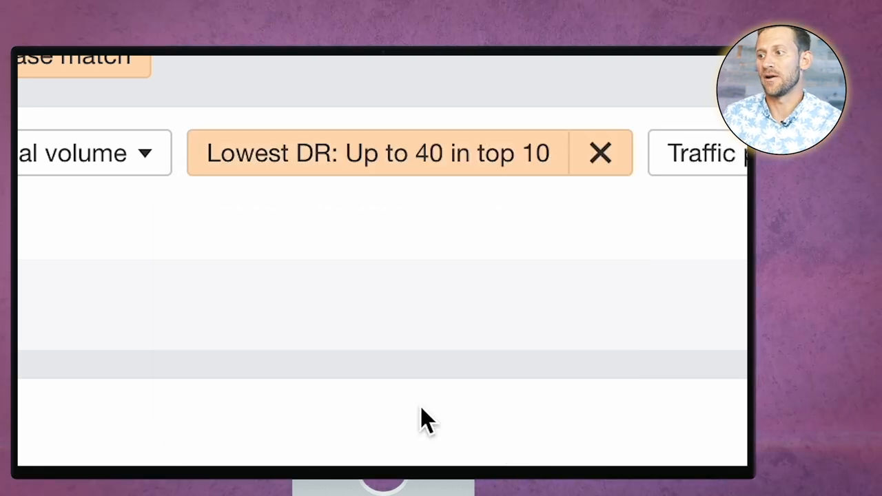
click(317, 153)
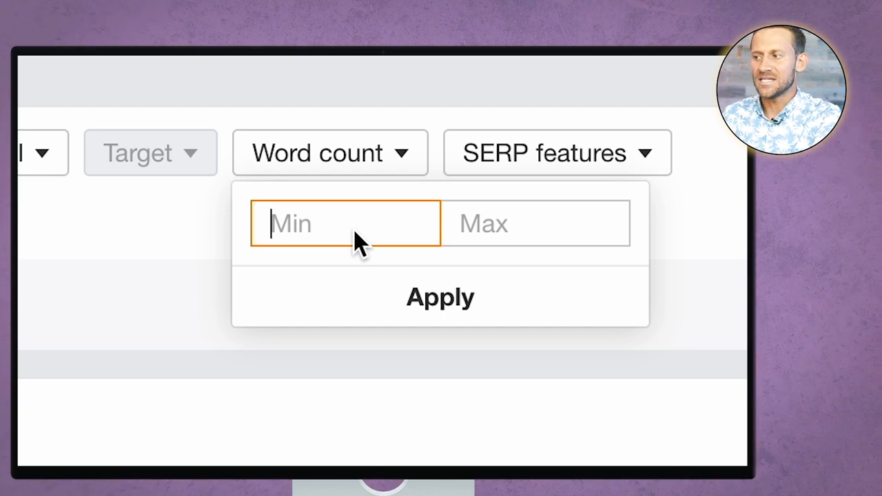
click(440, 298)
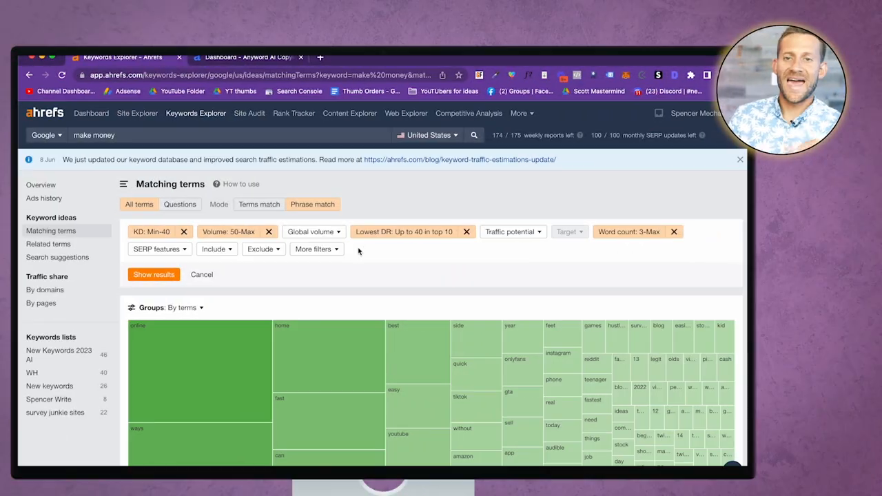
- Show the 3,795 filtered keywords sorted by volume and review them down the list
click(154, 275)
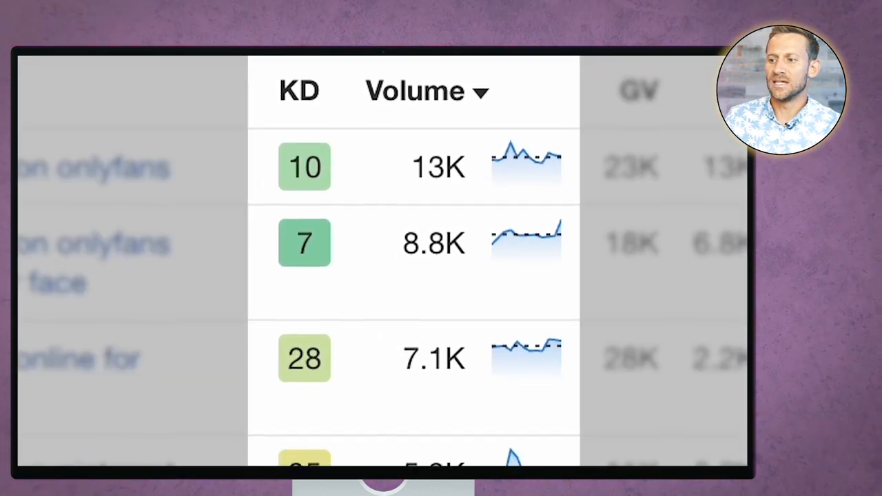
scroll(down, 3)
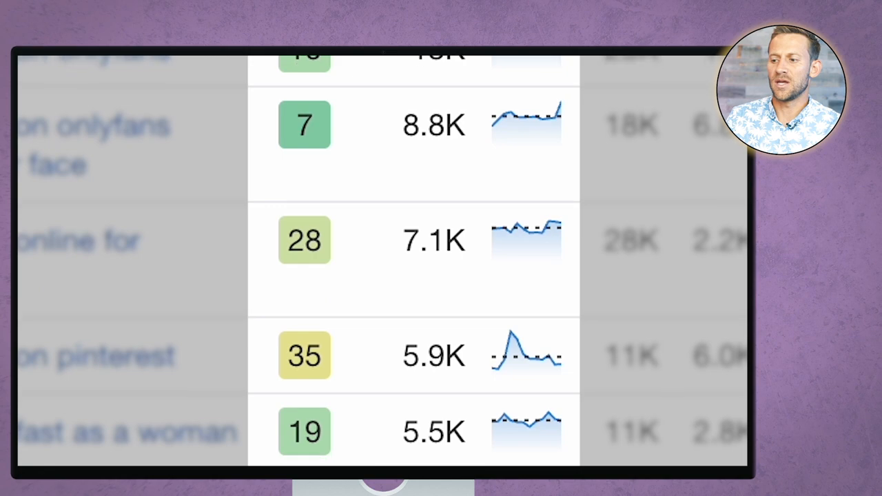
scroll(down, 3)
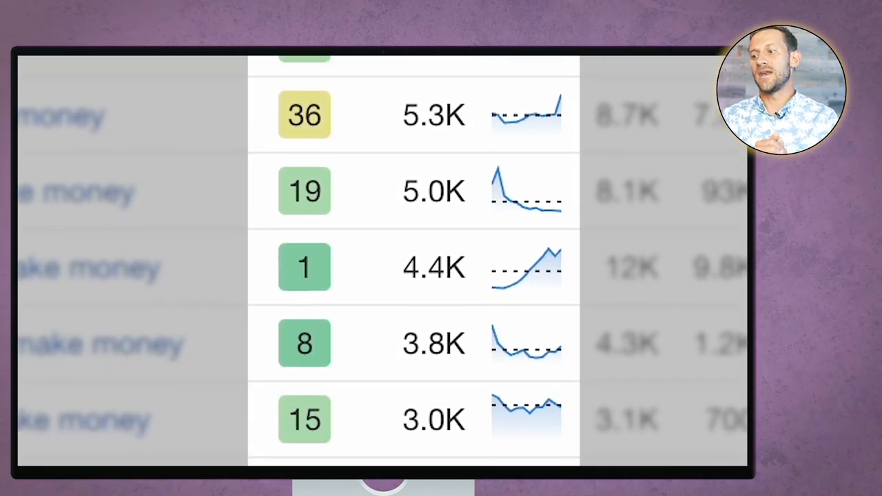
scroll(down, 3)
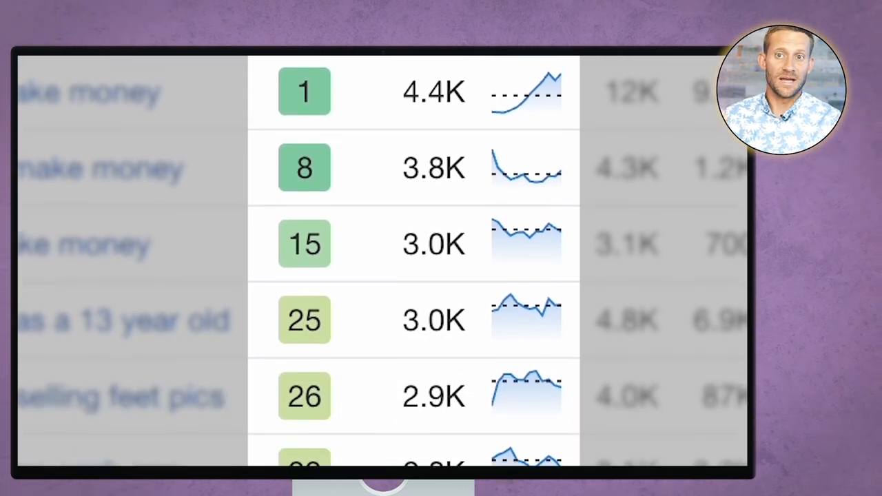
scroll(down, 3)
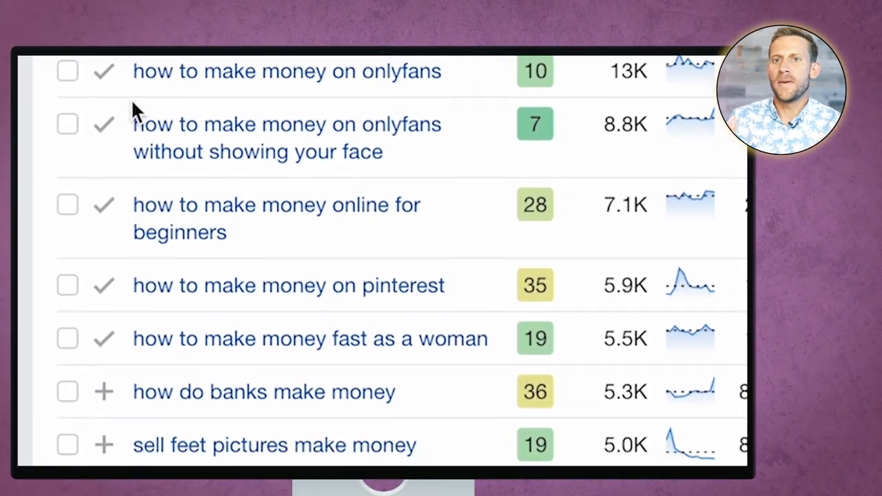
scroll(down, 3)
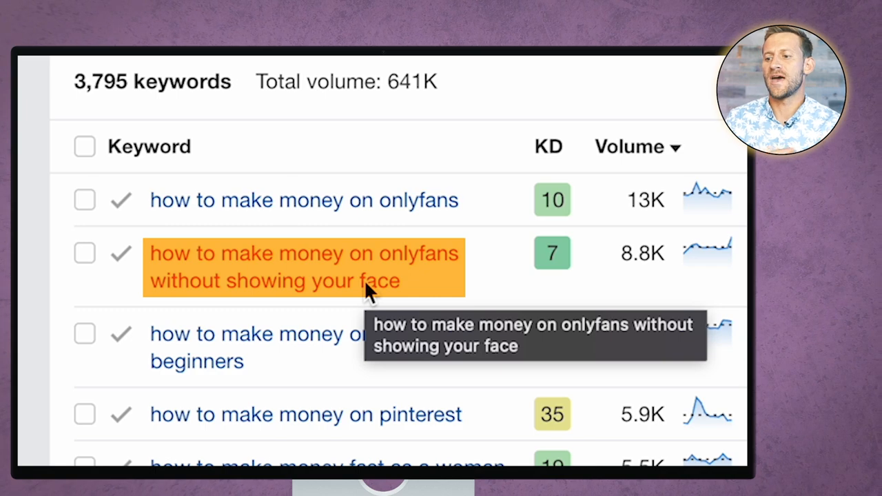
- Review keyword ideas for 'how to make money on pinterest', then move to the blank spreadsheet
scroll(down, 3)
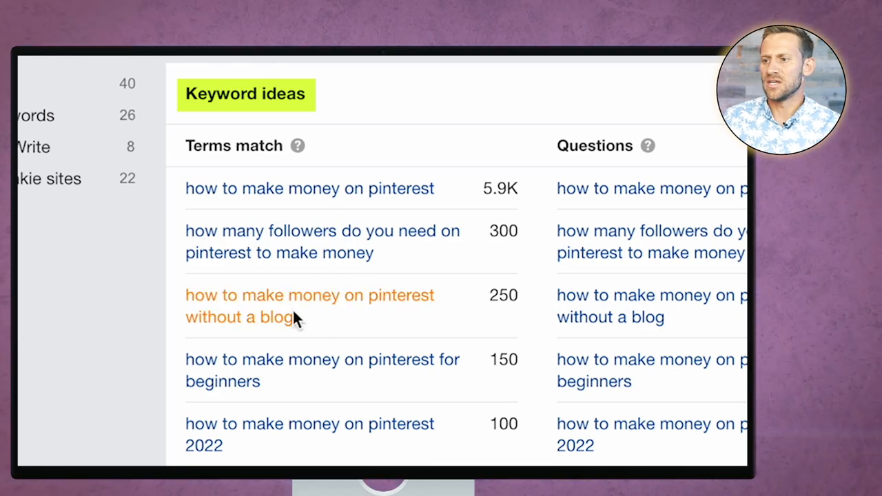
scroll(down, 3)
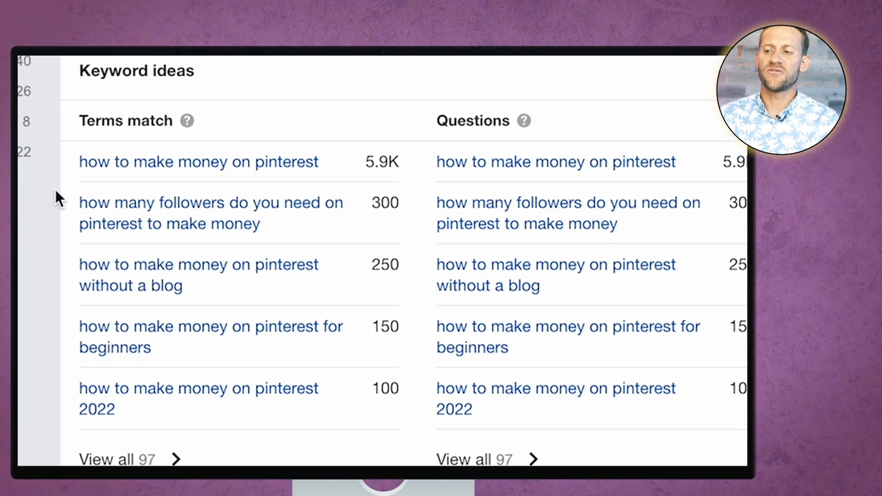
click(370, 56)
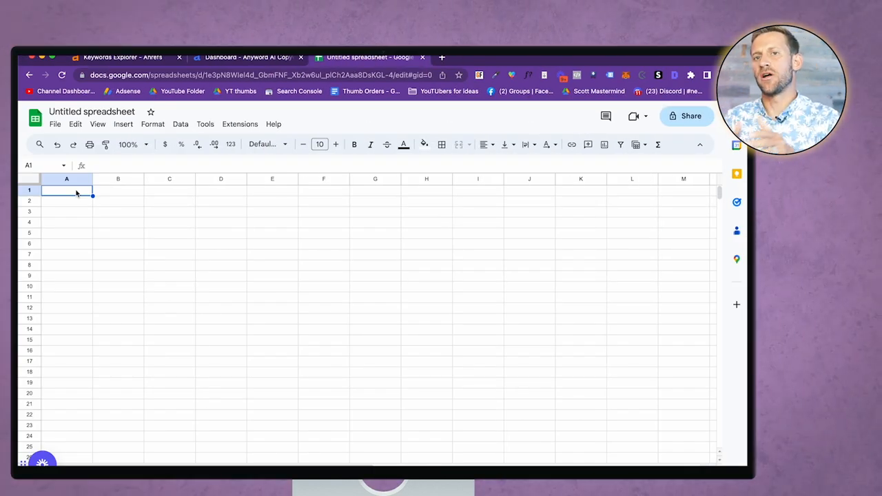
click(123, 58)
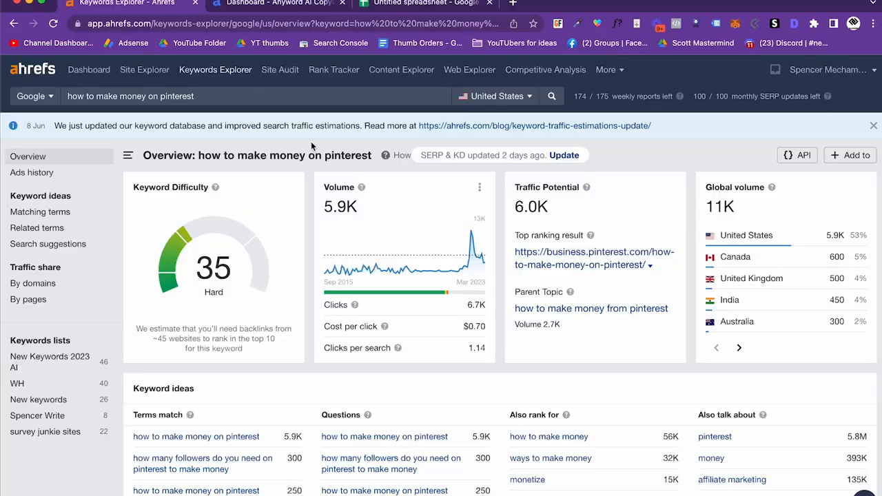
click(421, 4)
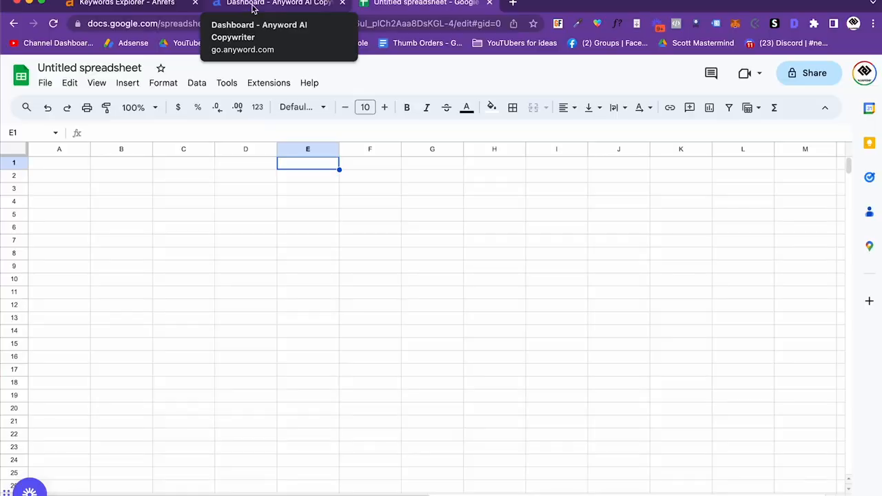
- Confirm the Anyword blog post description about making money on Pinterest
click(278, 3)
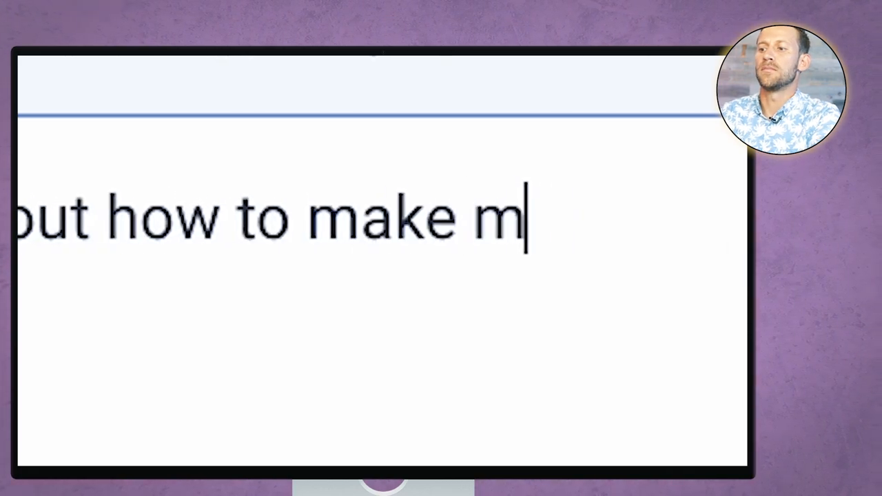
text(oney on Pinterest)
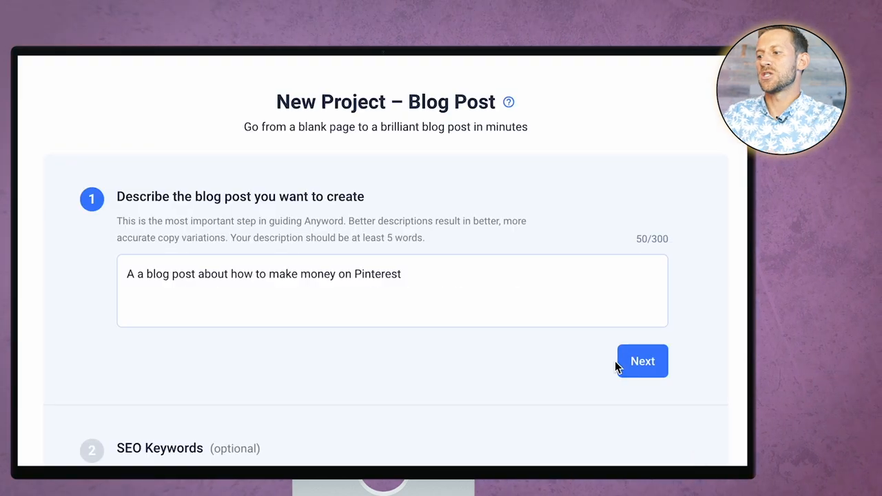
click(642, 361)
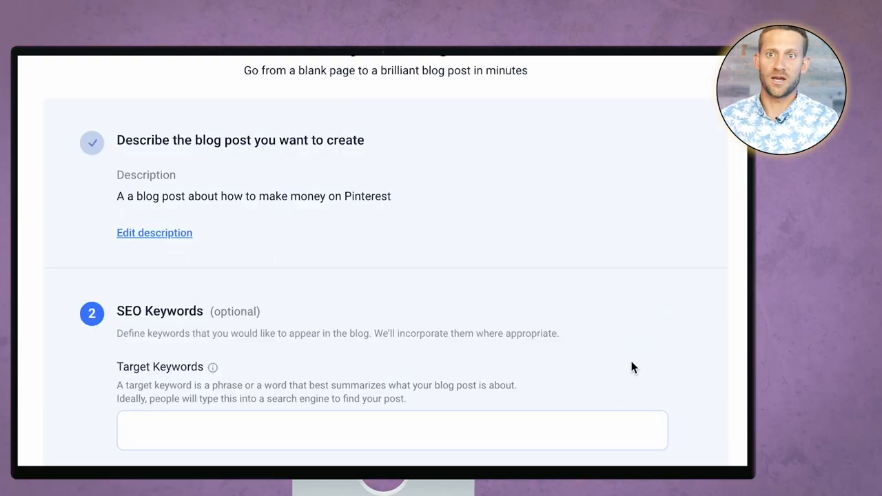
mouse_move(251, 442)
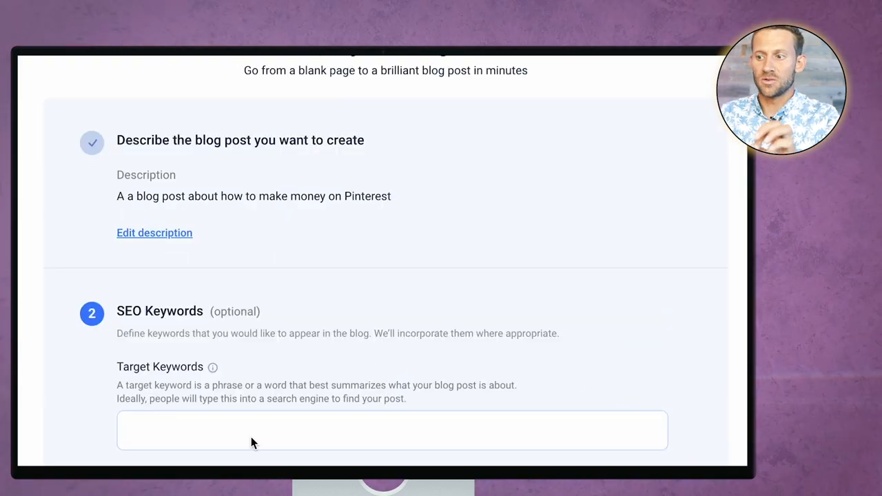
- Add target keyword 'make money on pinterest' plus follower-count and 'without a blog' related keywords
text(ma)
text(how)
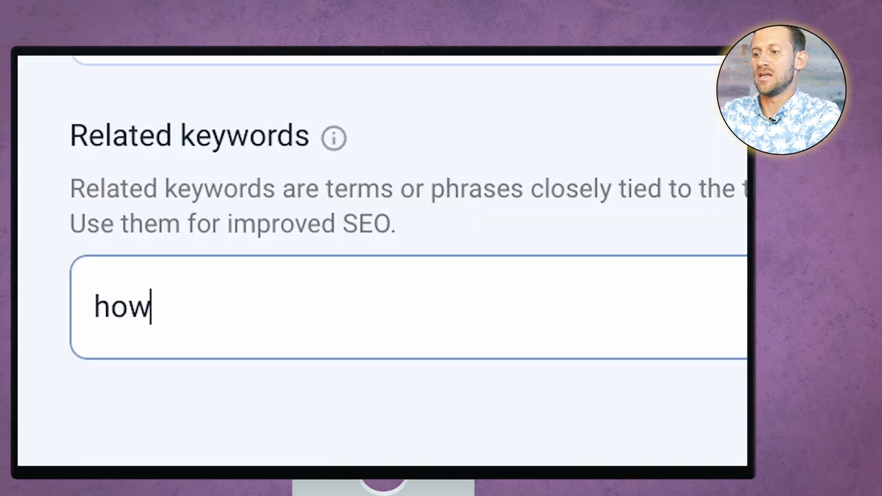
text(many followers to mak)
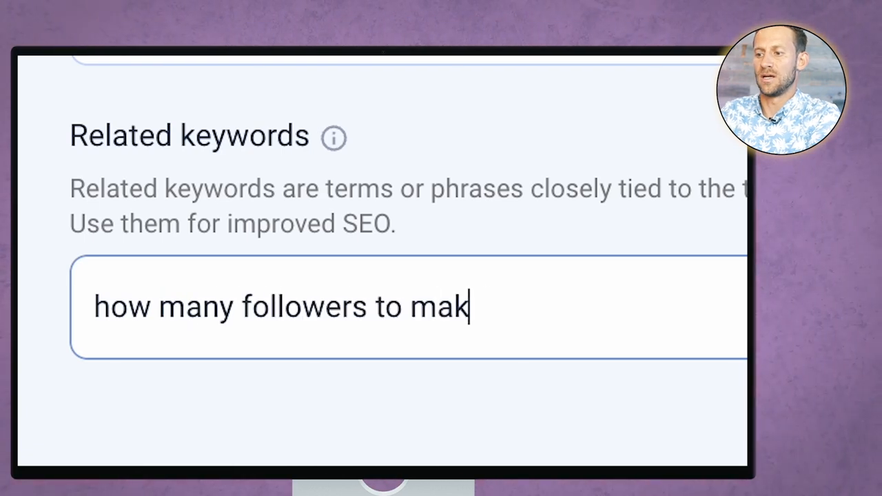
text(e money on pinte)
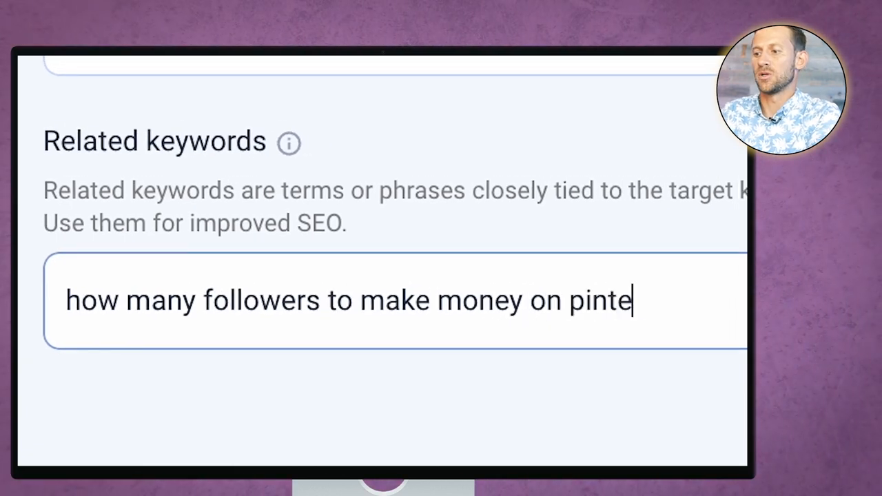
text(rest)
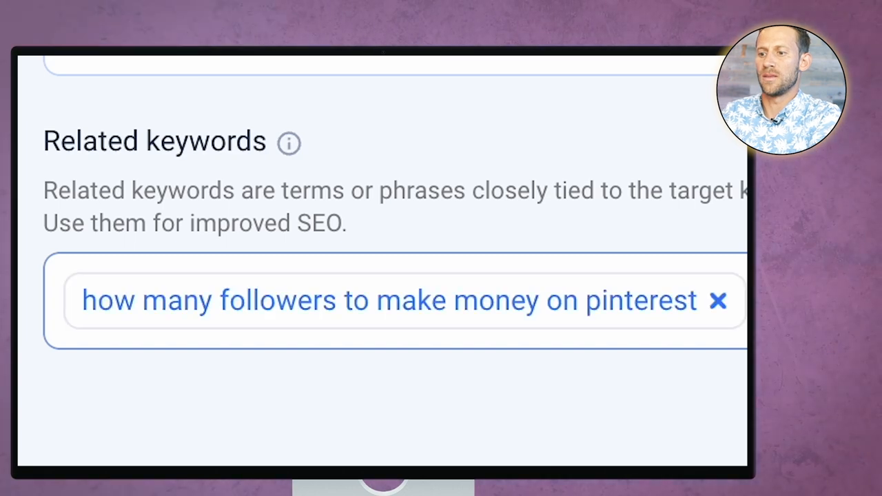
text(how to make money)
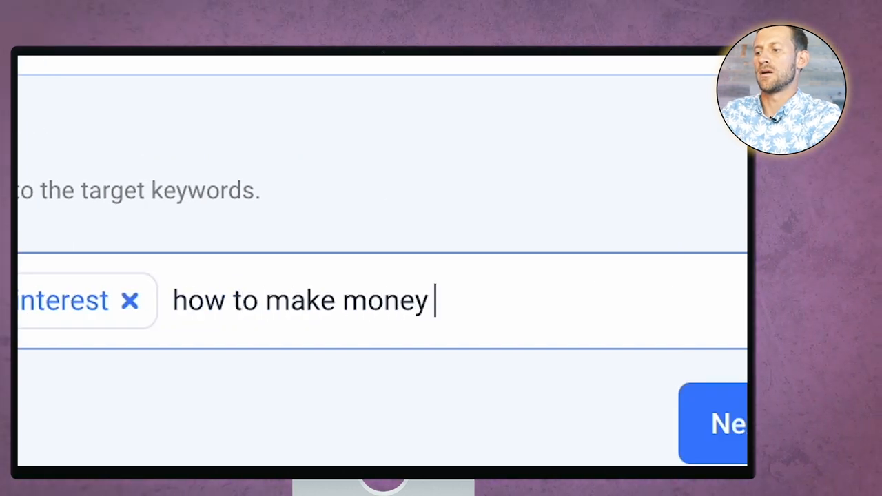
text(on pinterest without a blog)
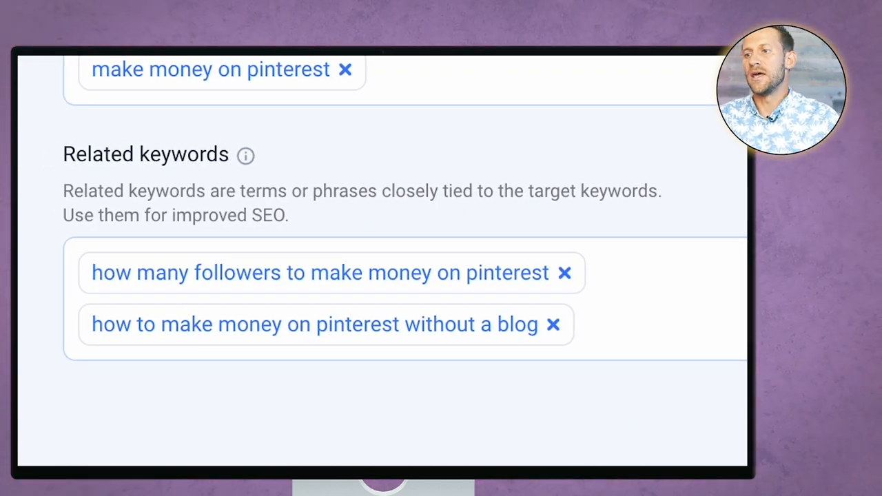
scroll(up, 3)
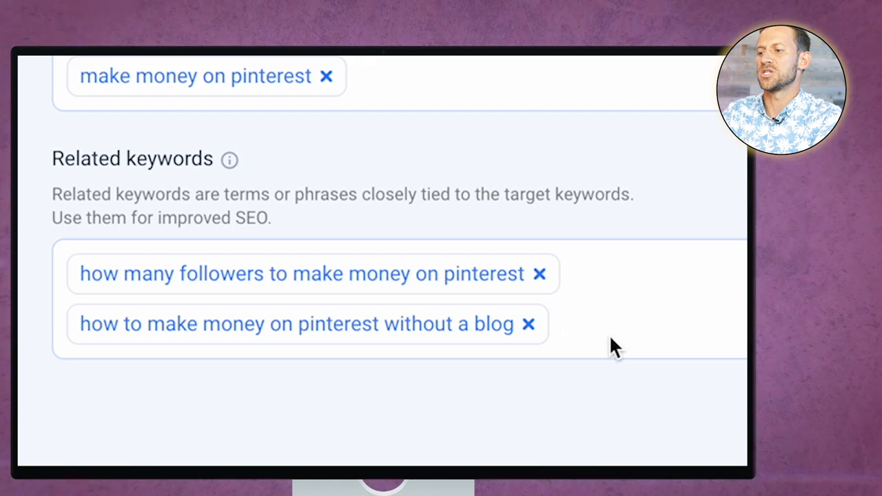
text(how to monetize pinterest)
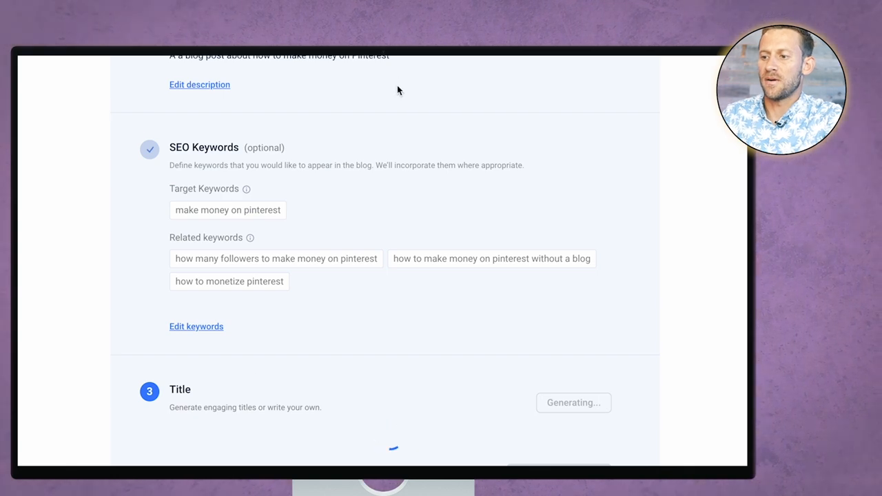
- Choose the 79-score title 'Monetize Your Pins: How to Make Money on Pinterest' and continue to outlines
scroll(down, 3)
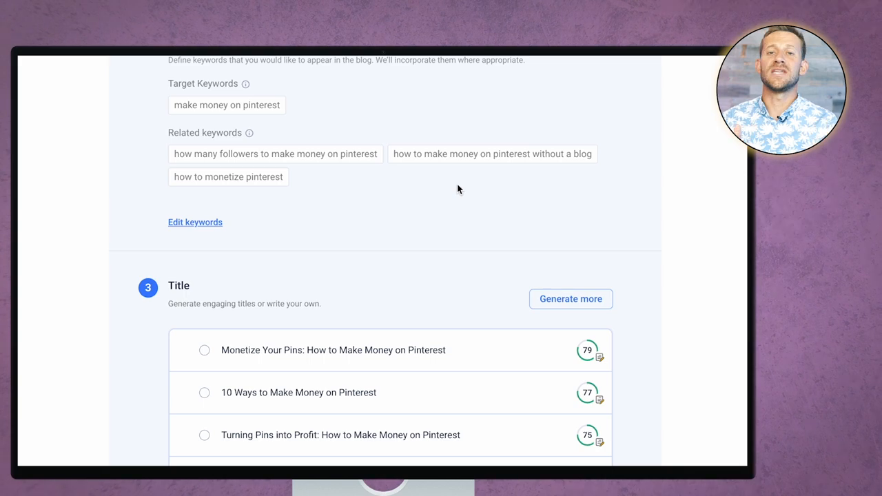
scroll(down, 3)
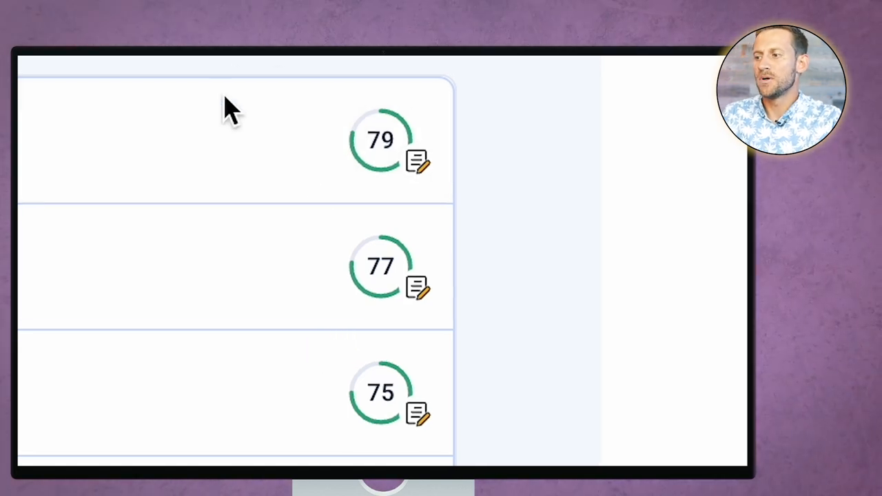
click(365, 152)
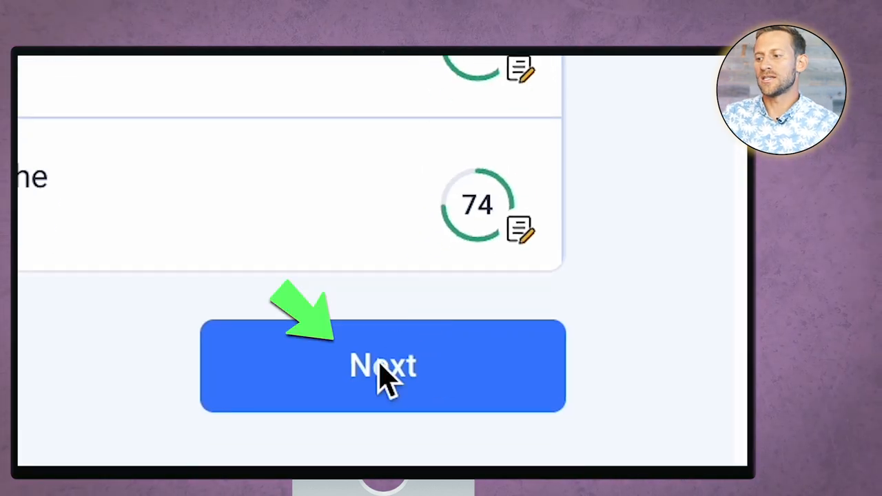
click(384, 365)
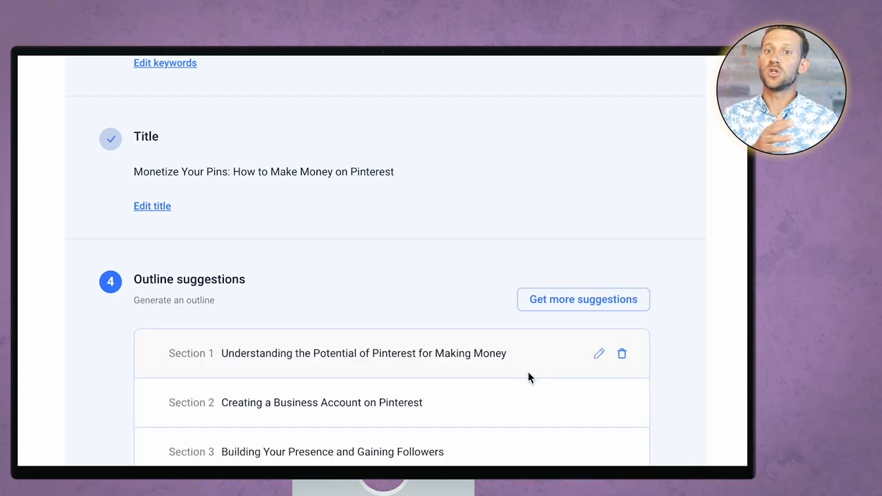
- Add an eighth outline section on how many followers are needed, then continue to intro paragraphs
scroll(down, 3)
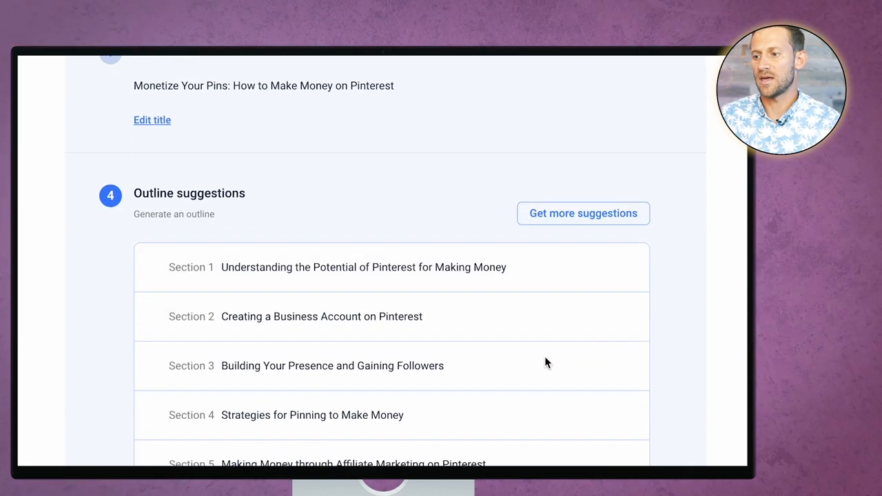
scroll(down, 3)
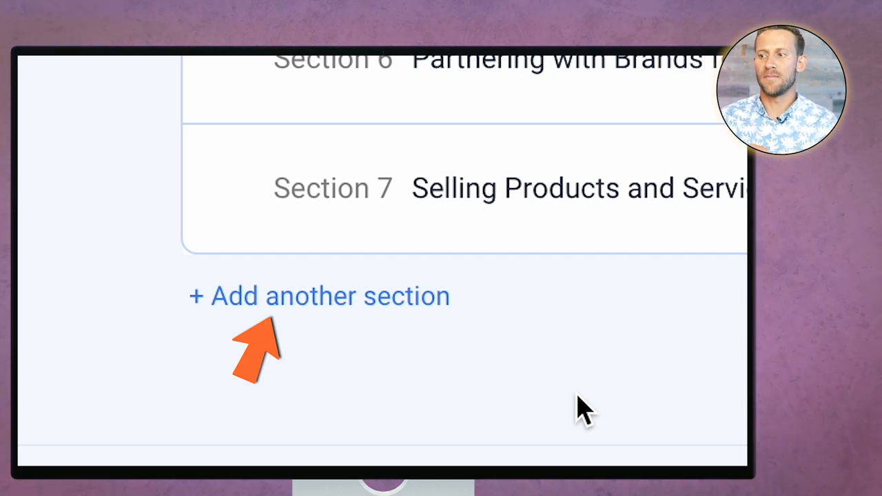
click(318, 295)
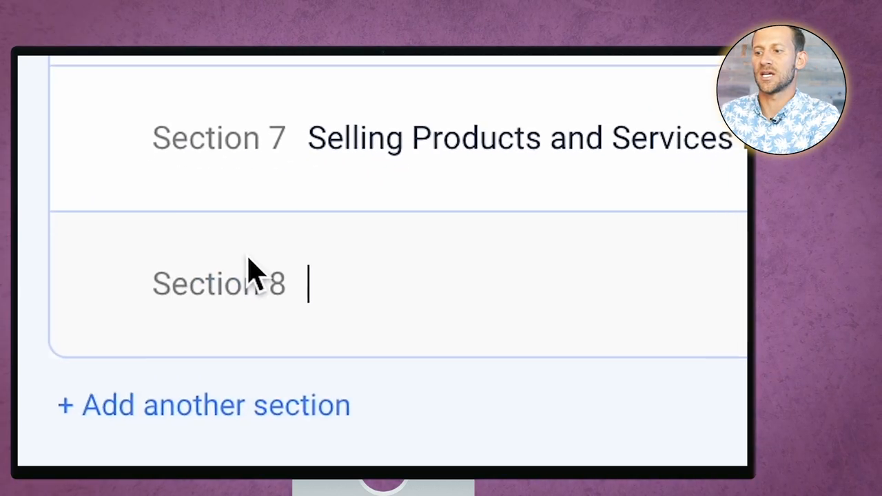
text(How many fo)
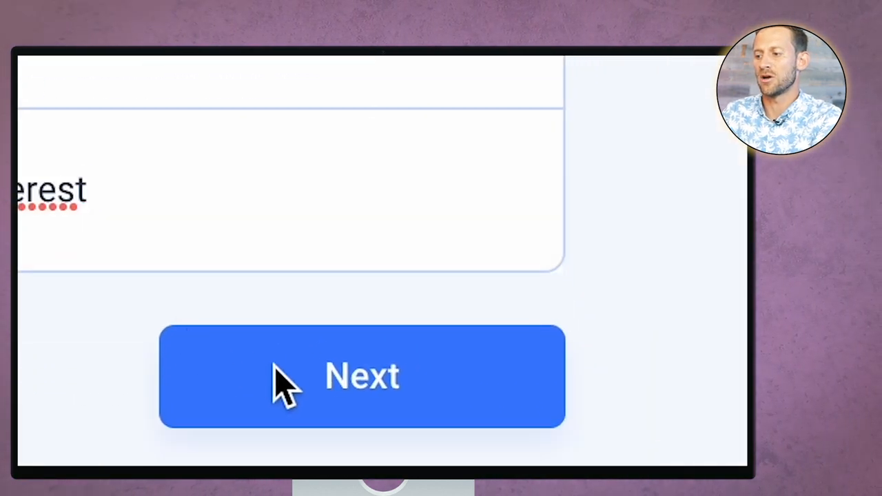
click(361, 375)
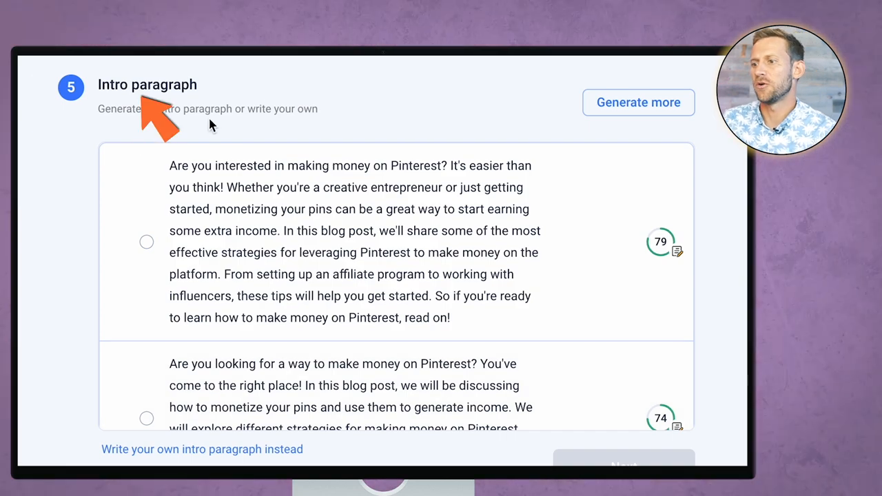
- Review the generated intro paragraph options before selecting the top-scoring one
scroll(down, 3)
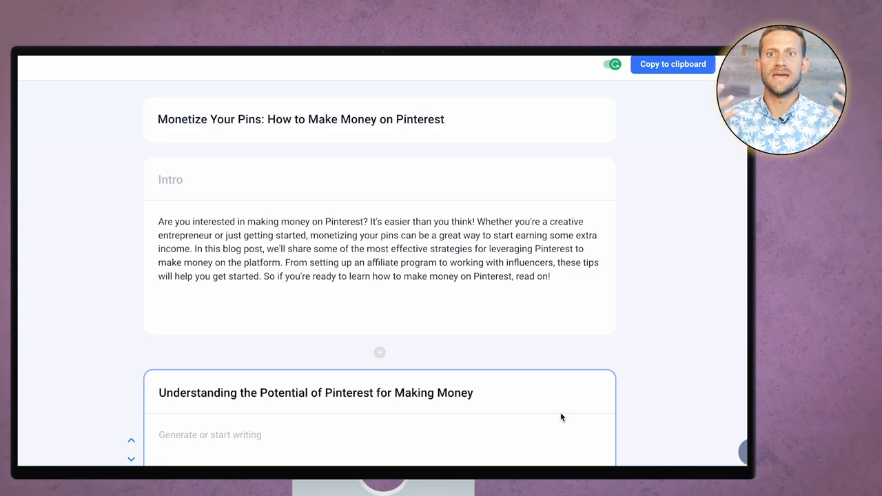
- Generate long-length section text with 'how to monetize pinterest' as the section keyword
scroll(down, 3)
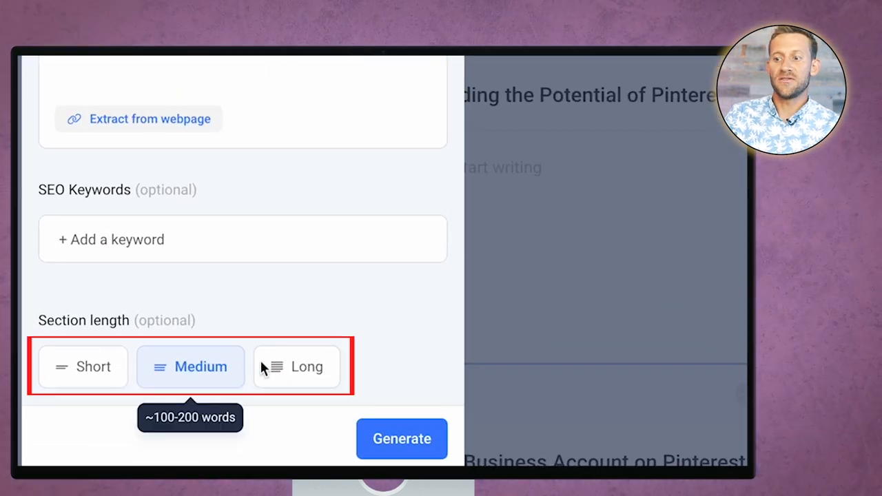
click(296, 366)
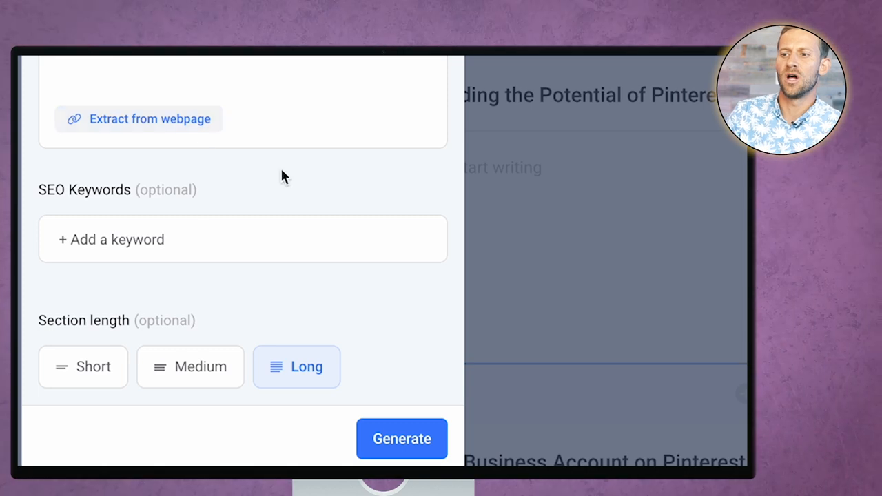
scroll(up, 3)
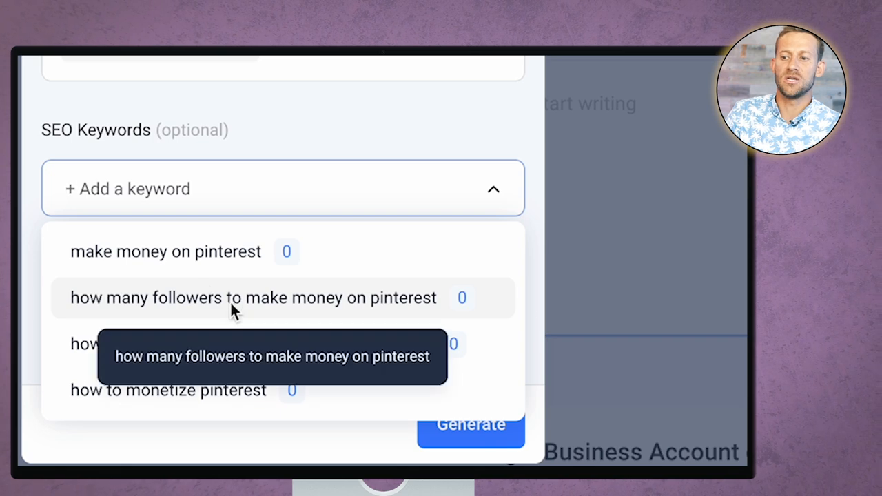
click(168, 390)
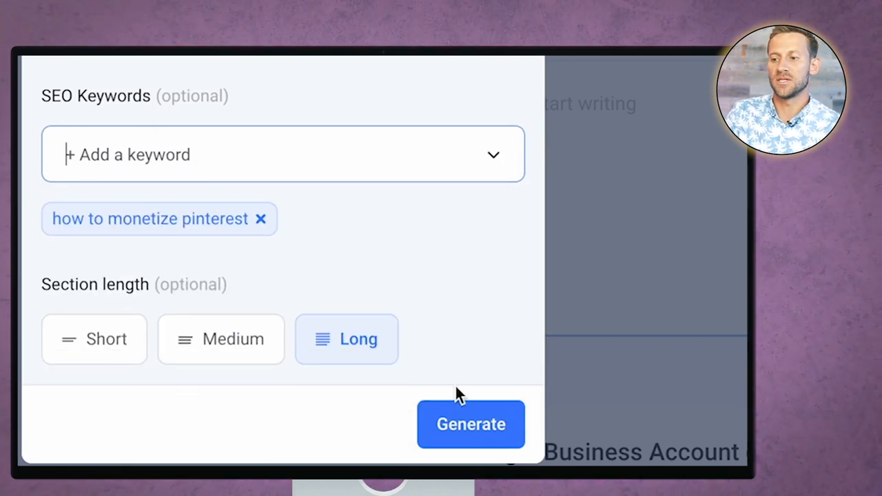
click(472, 425)
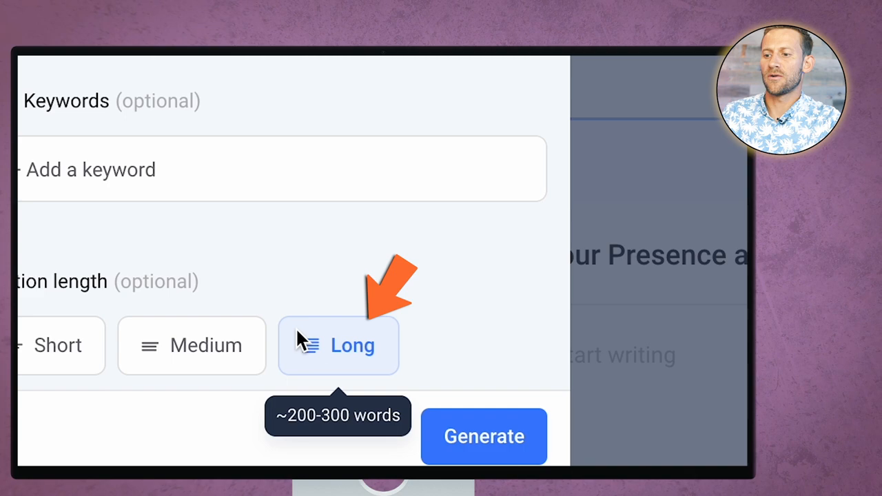
click(483, 436)
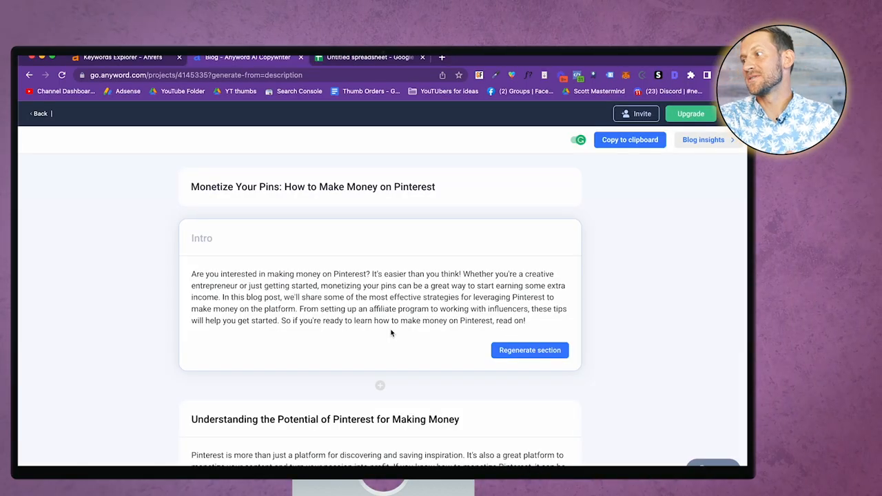
scroll(down, 3)
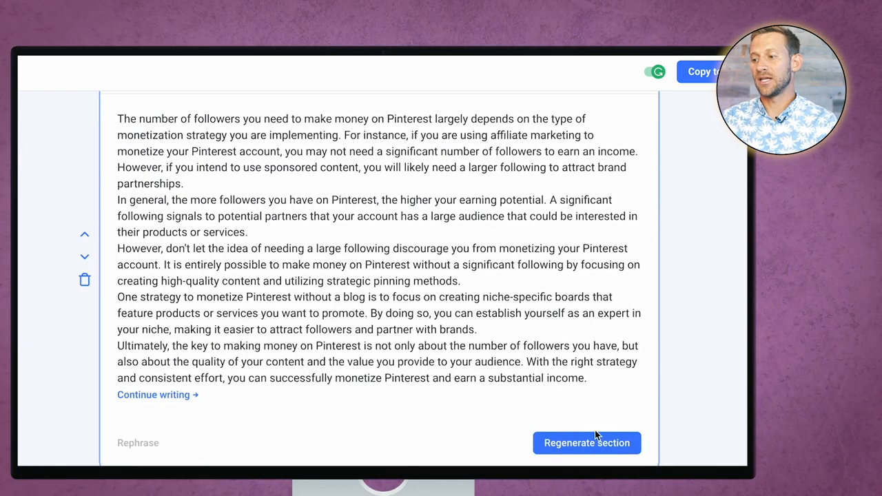
mouse_move(733, 171)
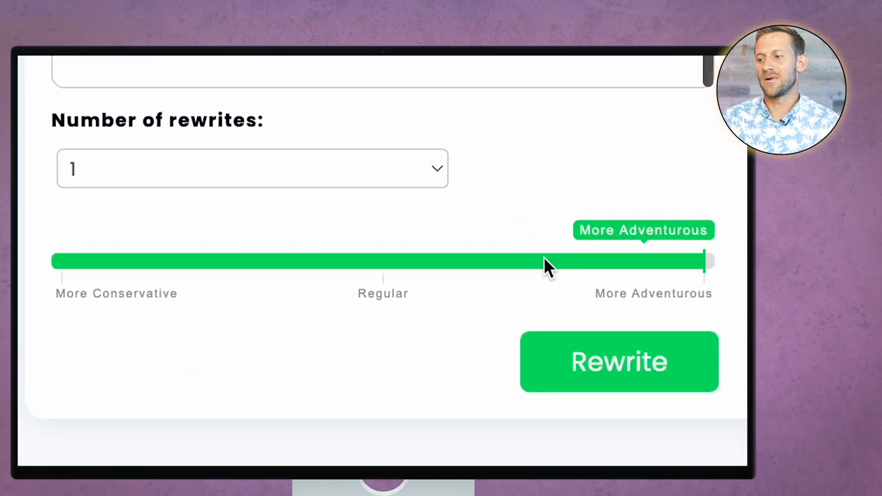
- Rewrite the article once at the More Adventurous level
click(618, 362)
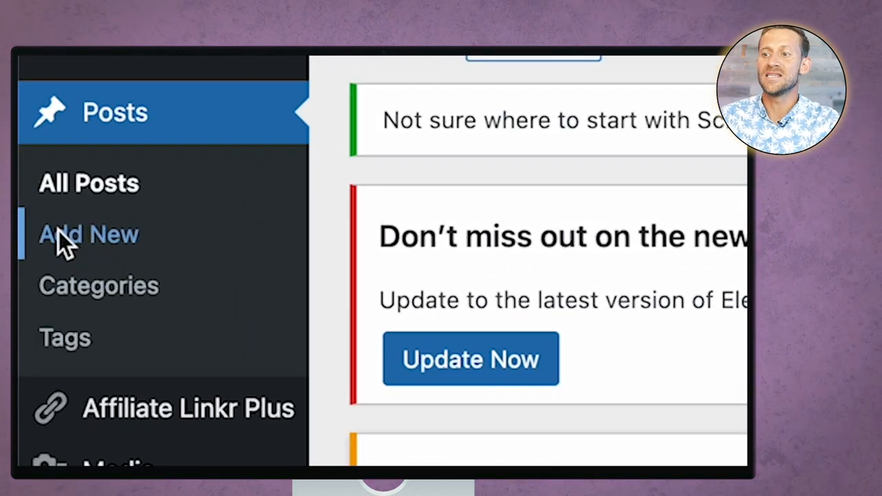
- Add a new post and paste the Monetize Your Pins article into the Classic Editor body
click(88, 235)
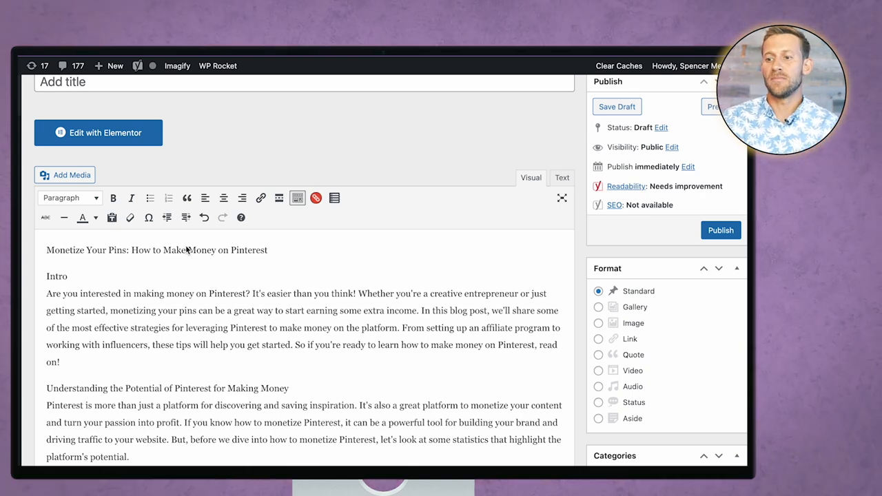
scroll(down, 3)
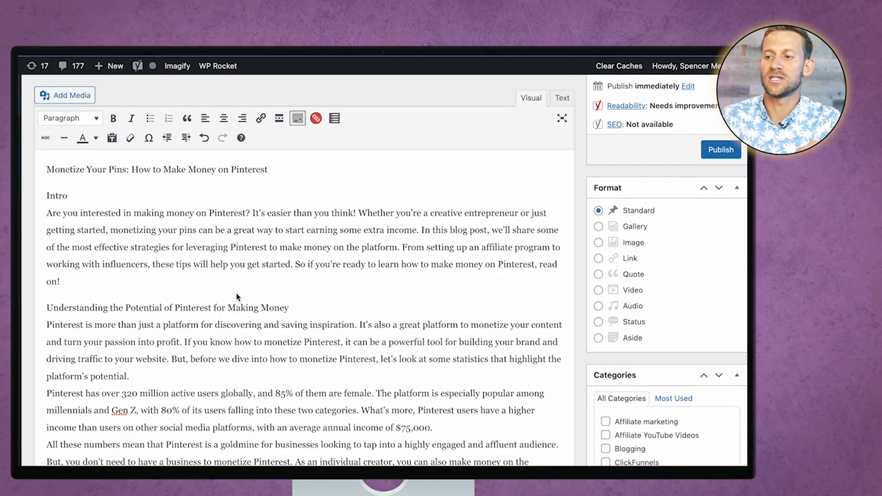
click(562, 119)
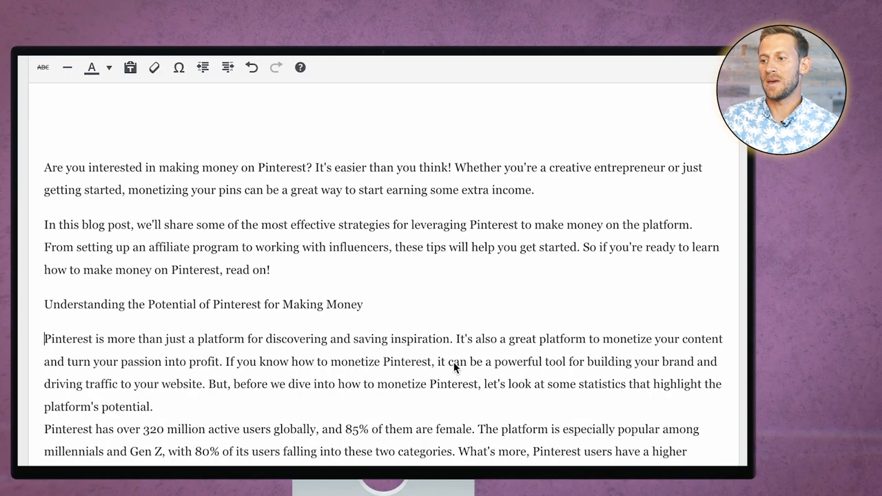
mouse_move(483, 371)
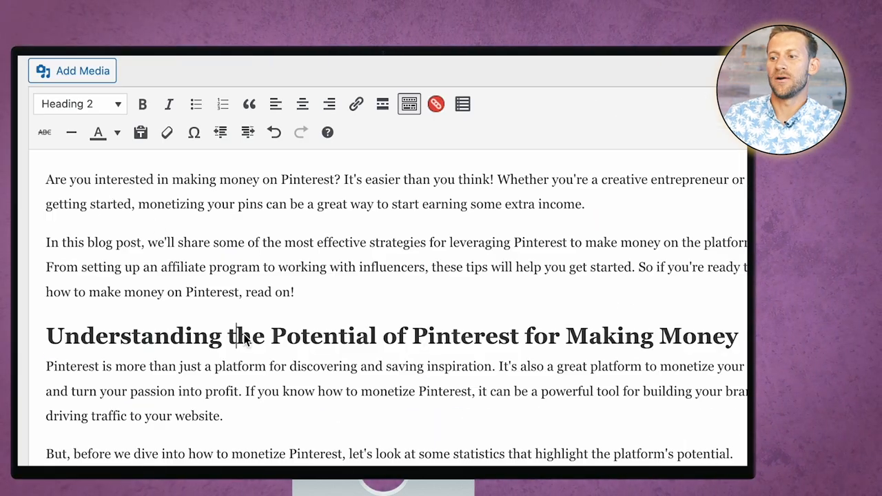
- Scroll through the post body while formatting the intro and first section heading
scroll(down, 3)
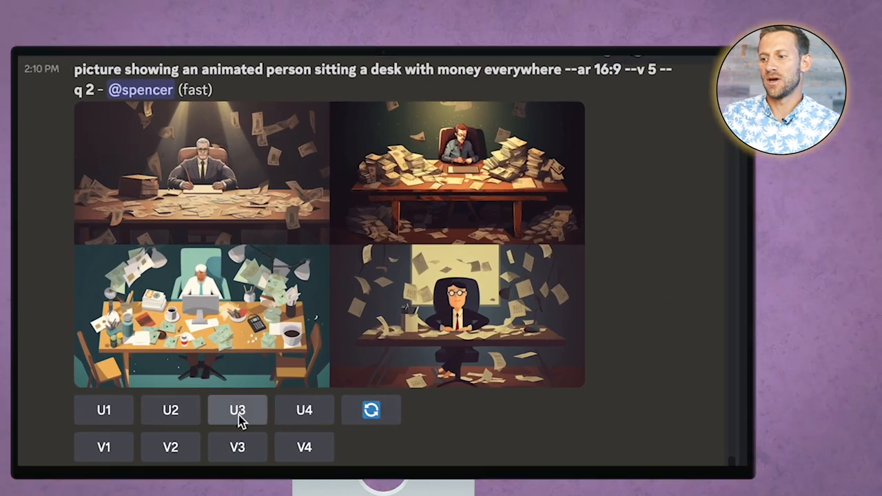
- Upscale the third Midjourney image of the cartoon person at a money-covered desk
click(237, 410)
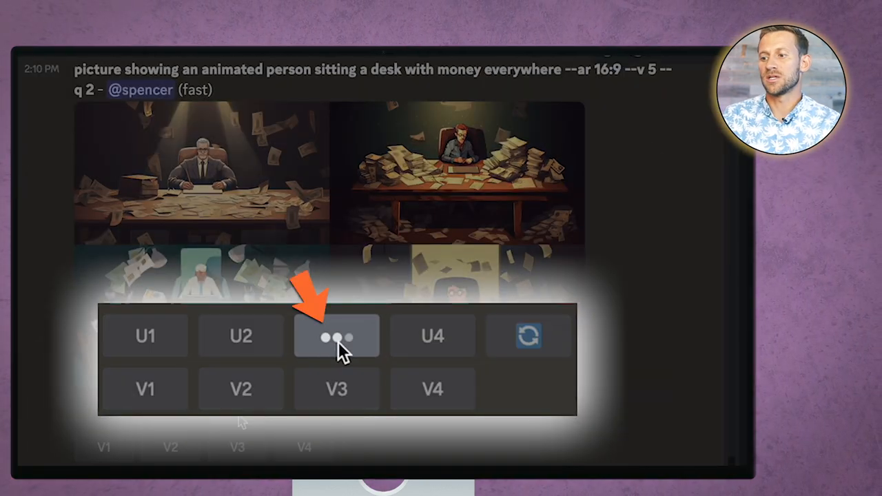
click(336, 336)
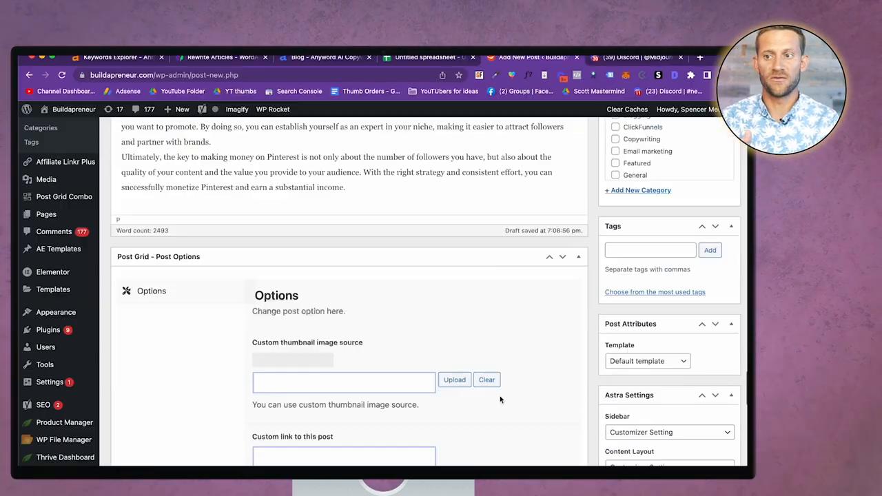
- Set an uploaded featured image and file the post under the Affiliate marketing category
scroll(down, 3)
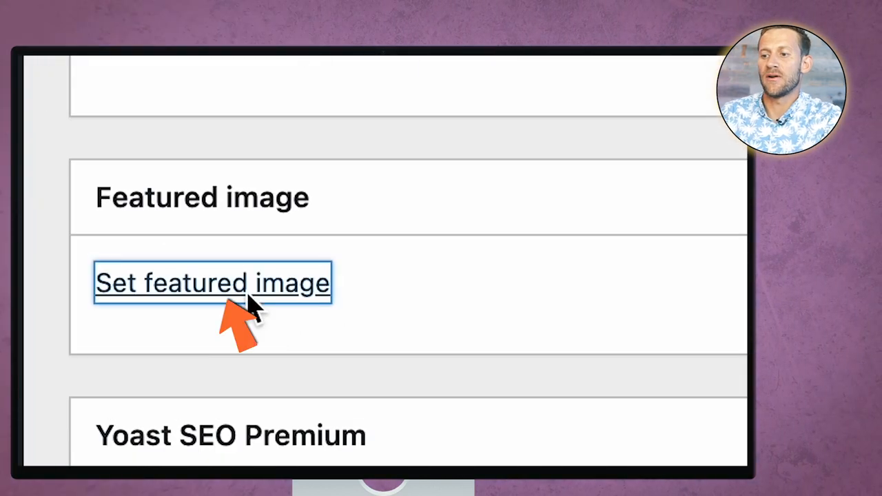
click(212, 282)
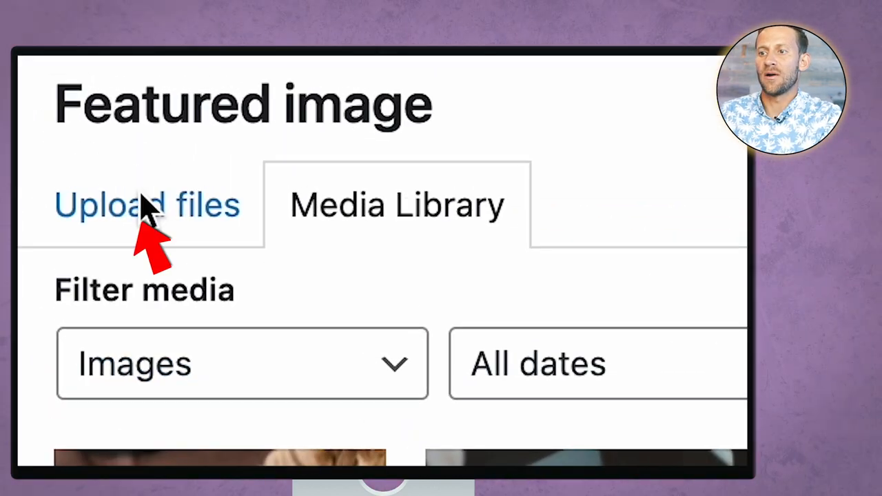
click(148, 204)
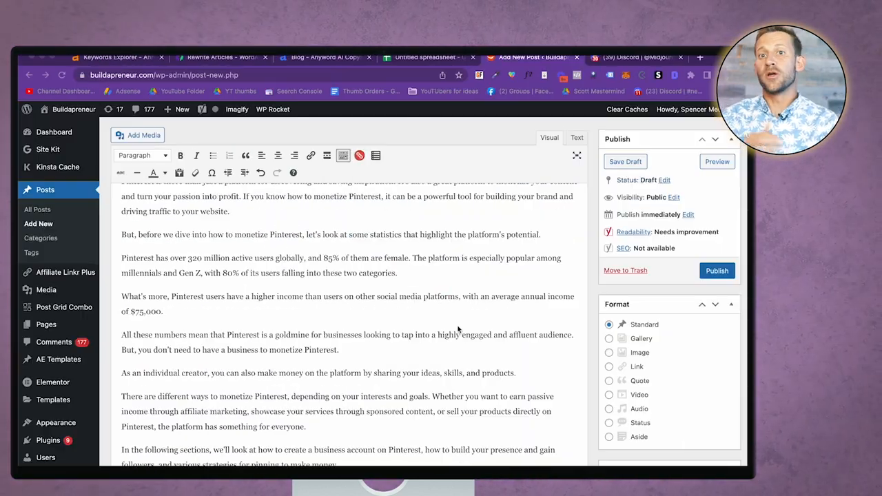
scroll(down, 3)
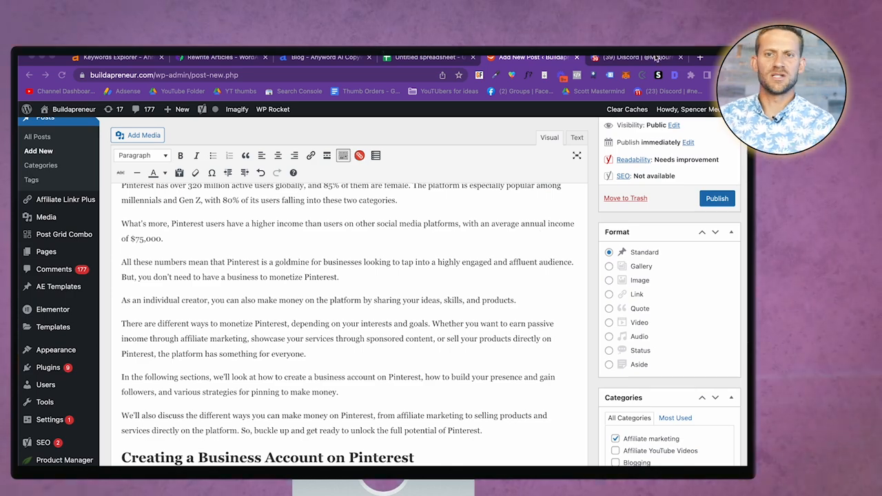
scroll(down, 3)
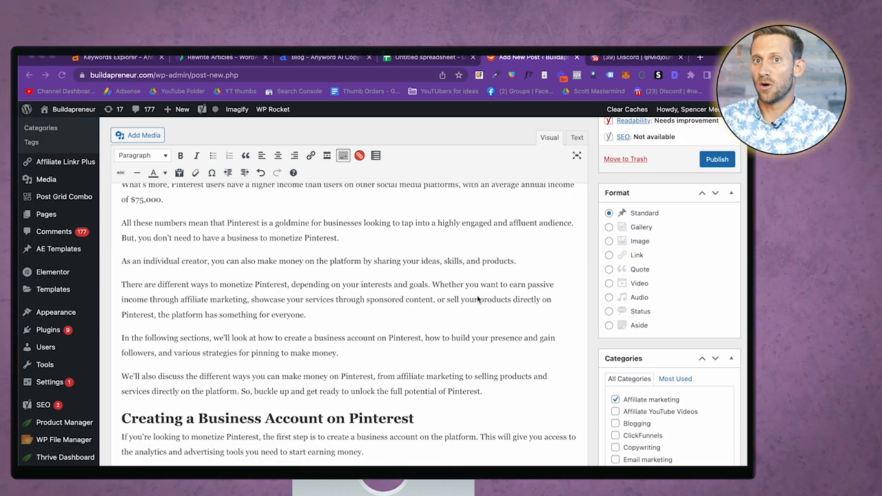
scroll(down, 3)
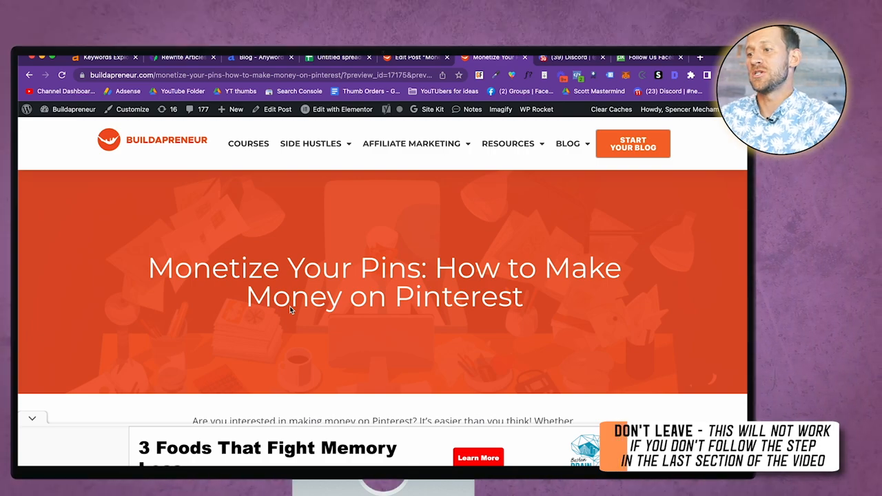
- Scroll through the front-end preview of the Monetize Your Pins post
scroll(down, 3)
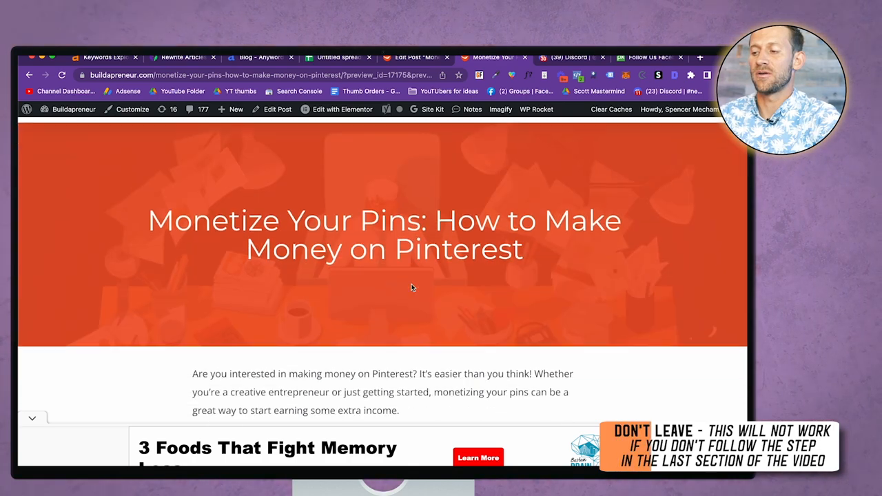
scroll(down, 3)
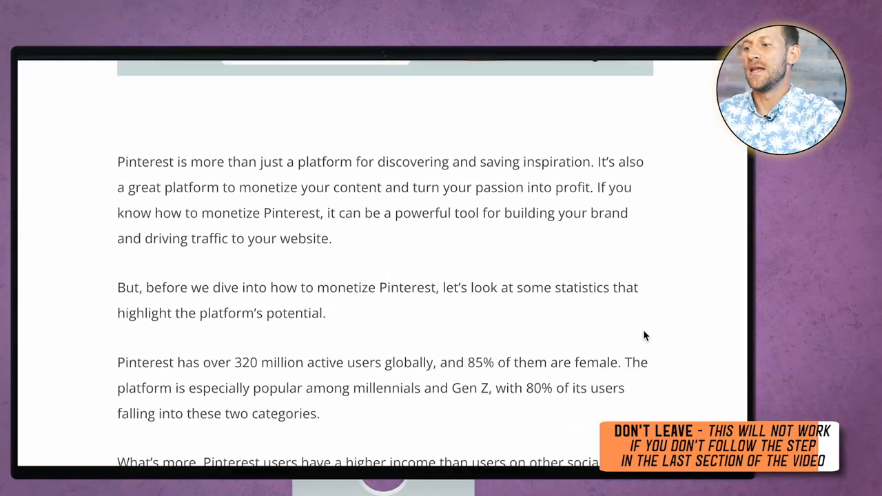
scroll(down, 3)
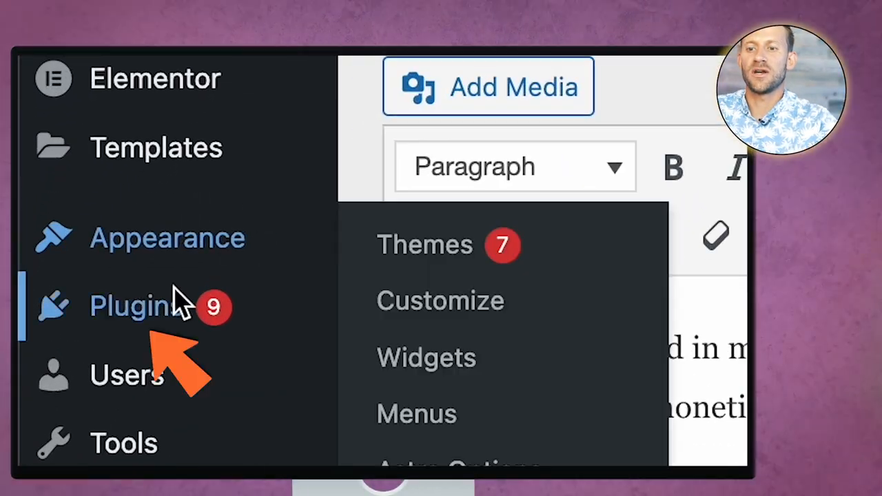
- Search plugins for 'whisper', confirm Link Whisper Free is active and insert a suggested internal link
click(131, 306)
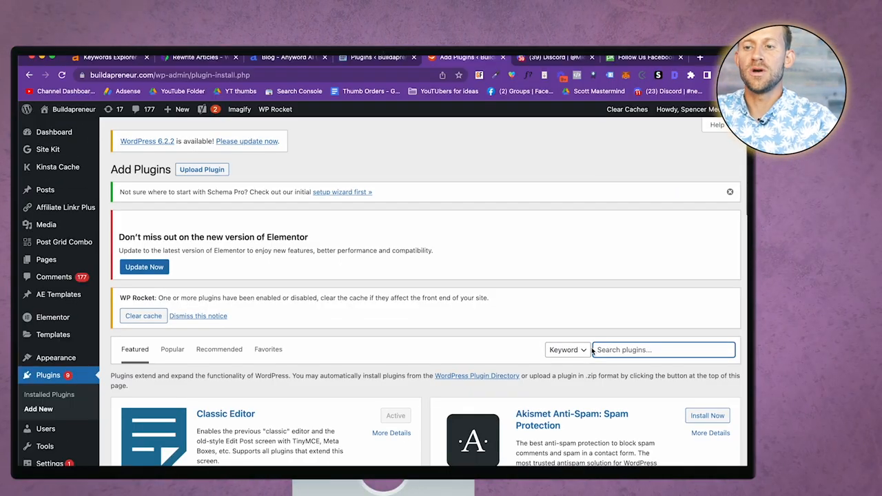
text(whisper)
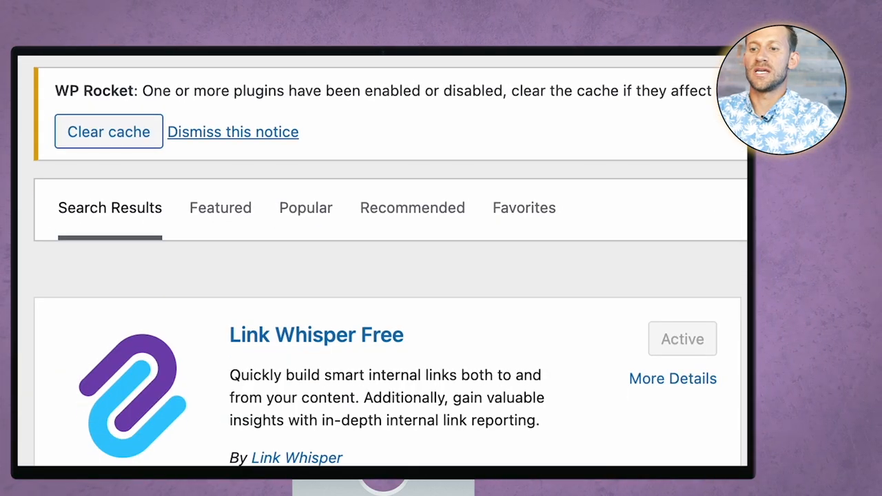
scroll(down, 3)
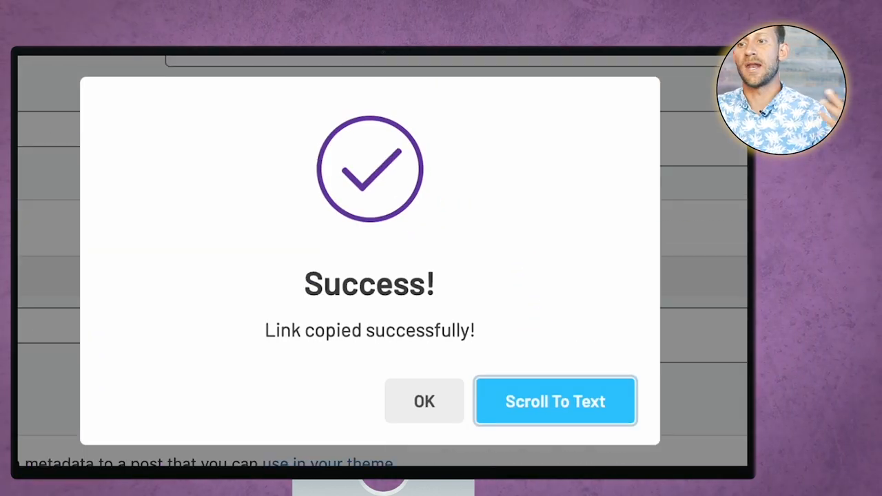
click(425, 401)
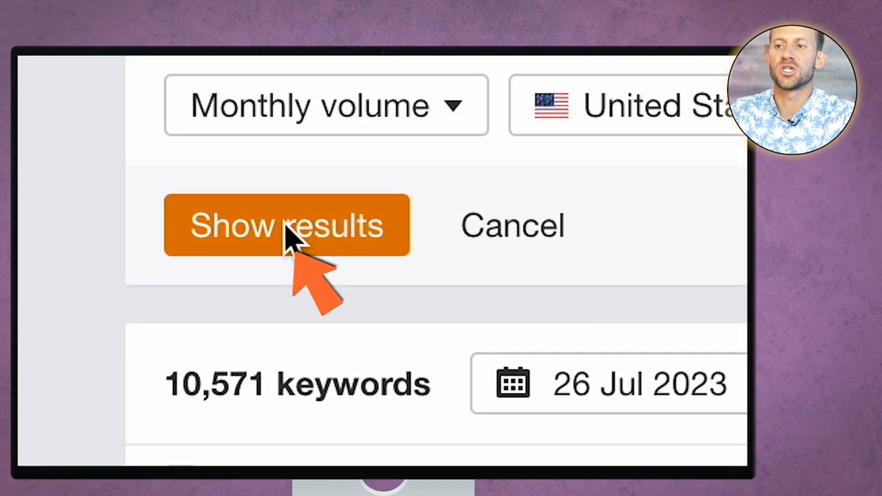
- Show the filtered US organic keyword results, led by 'jobs 30 an hour'
click(287, 226)
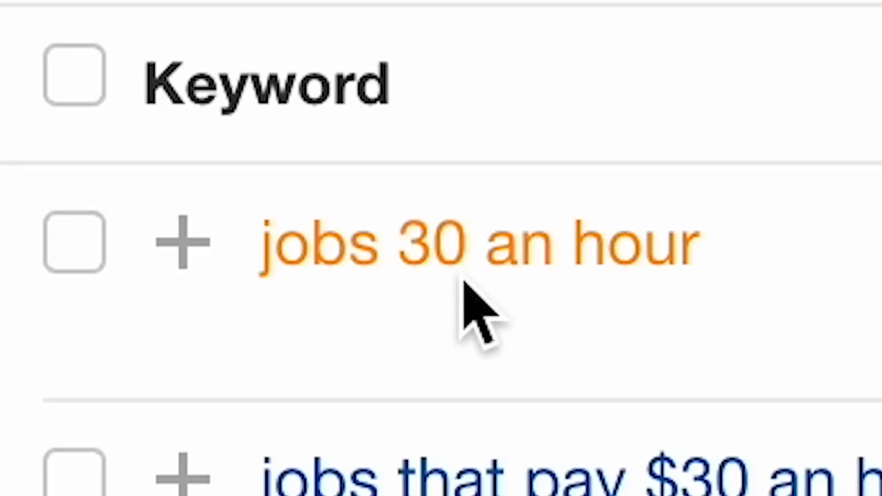
mouse_move(496, 297)
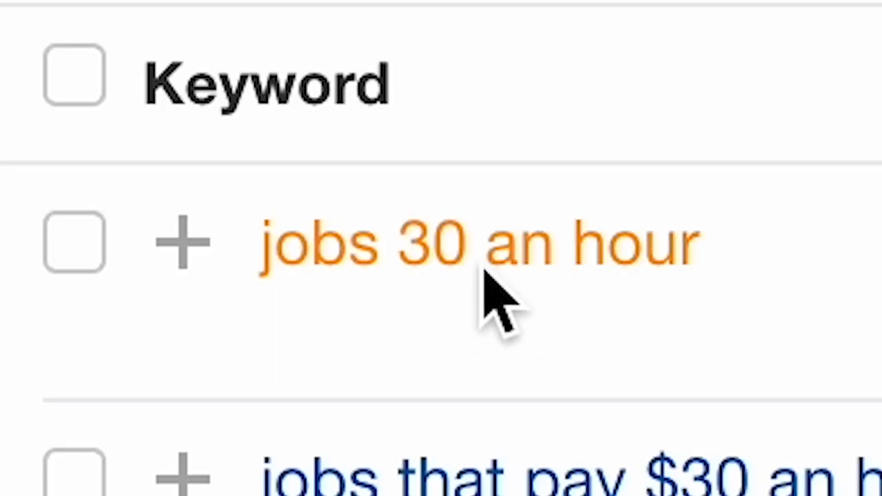